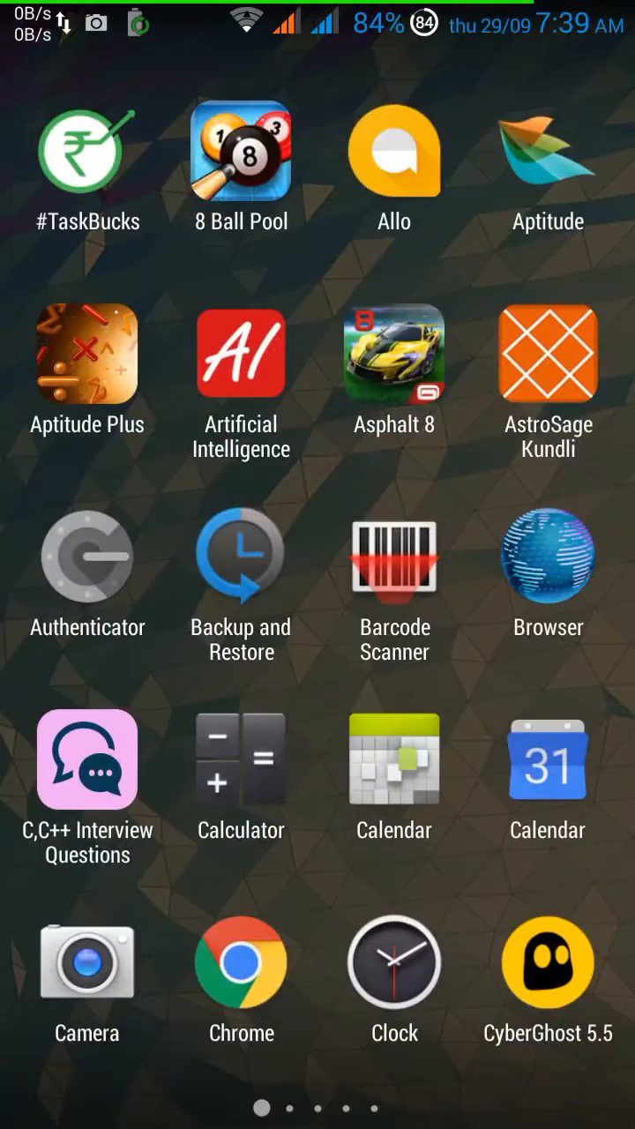
# Launch Xposed Installer, view its welcome menu, then pull down the quick settings panel.
pyautogui.hscroll(-3)
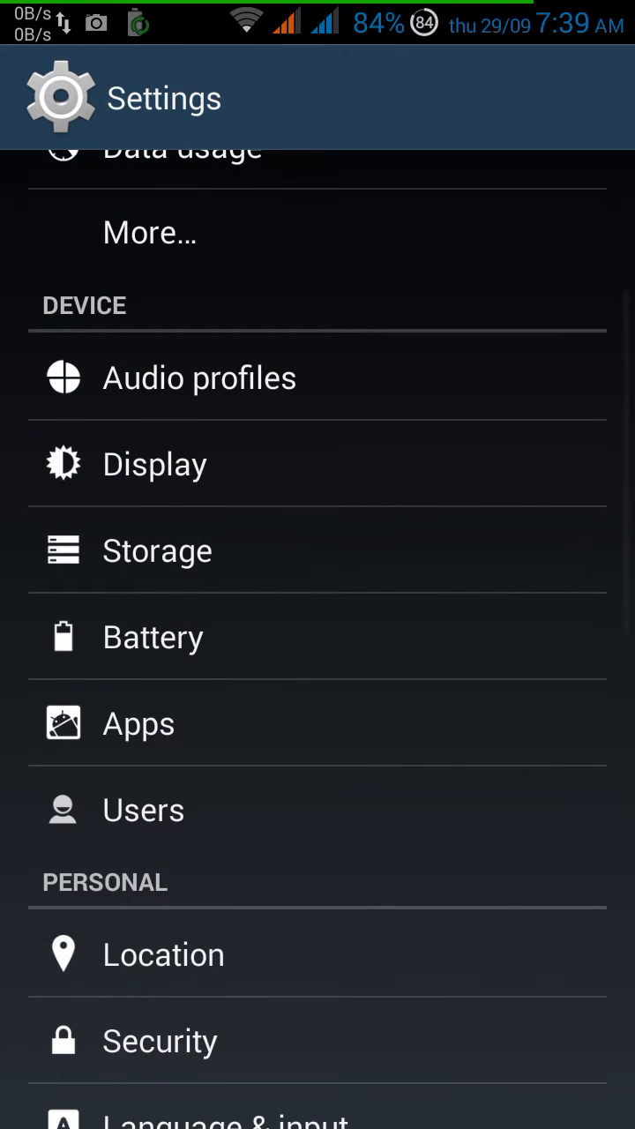
pyautogui.click(143, 810)
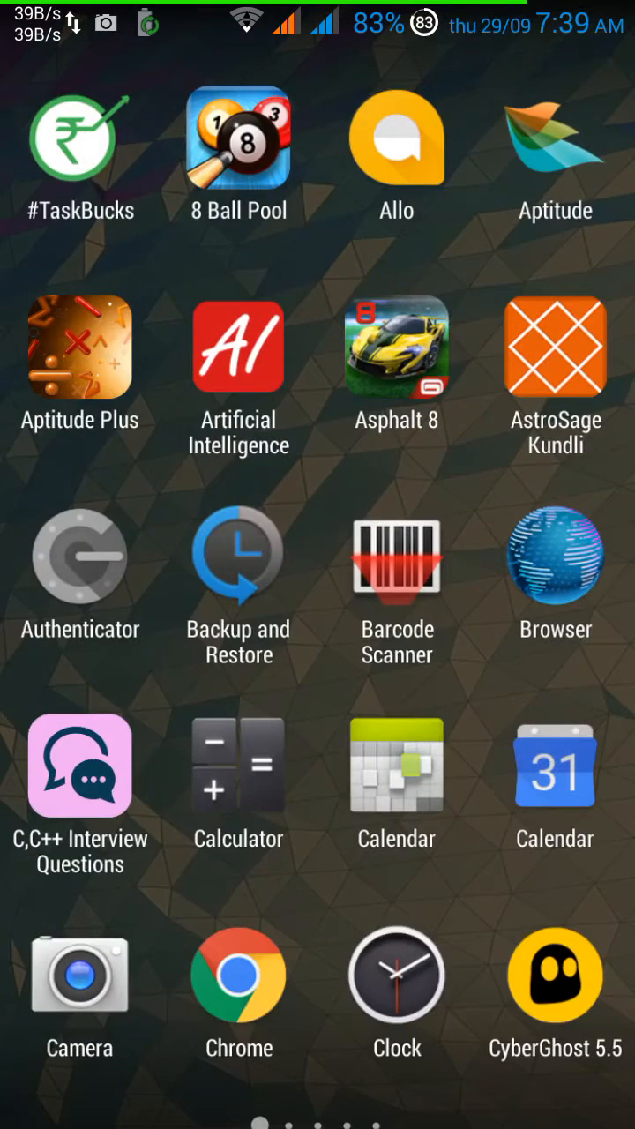
pyautogui.hscroll(-3)
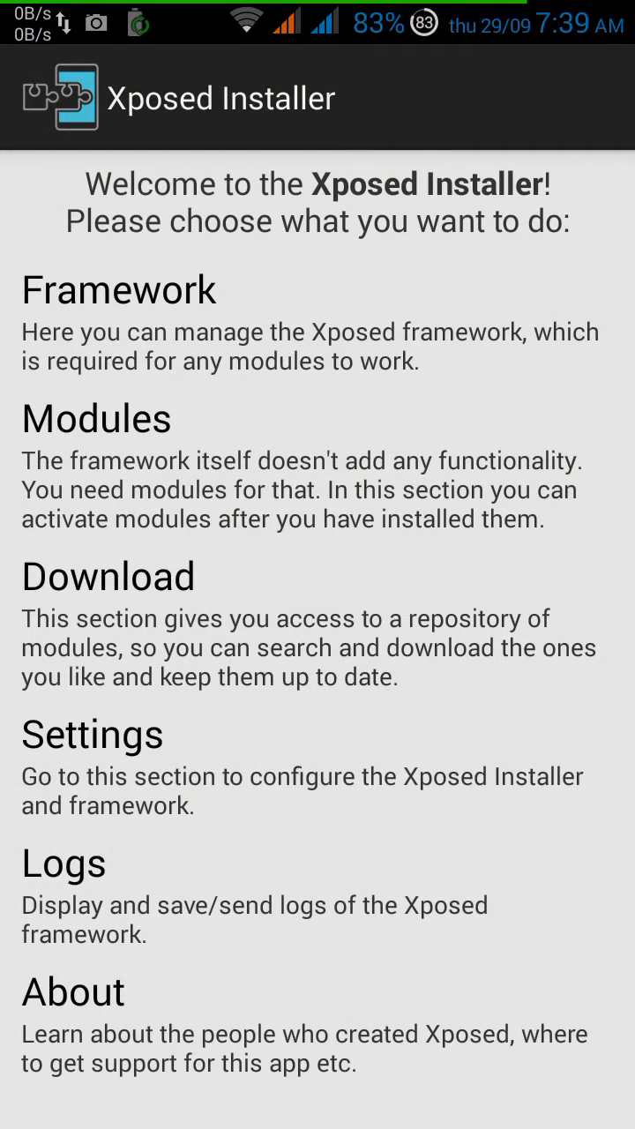
pyautogui.click(96, 418)
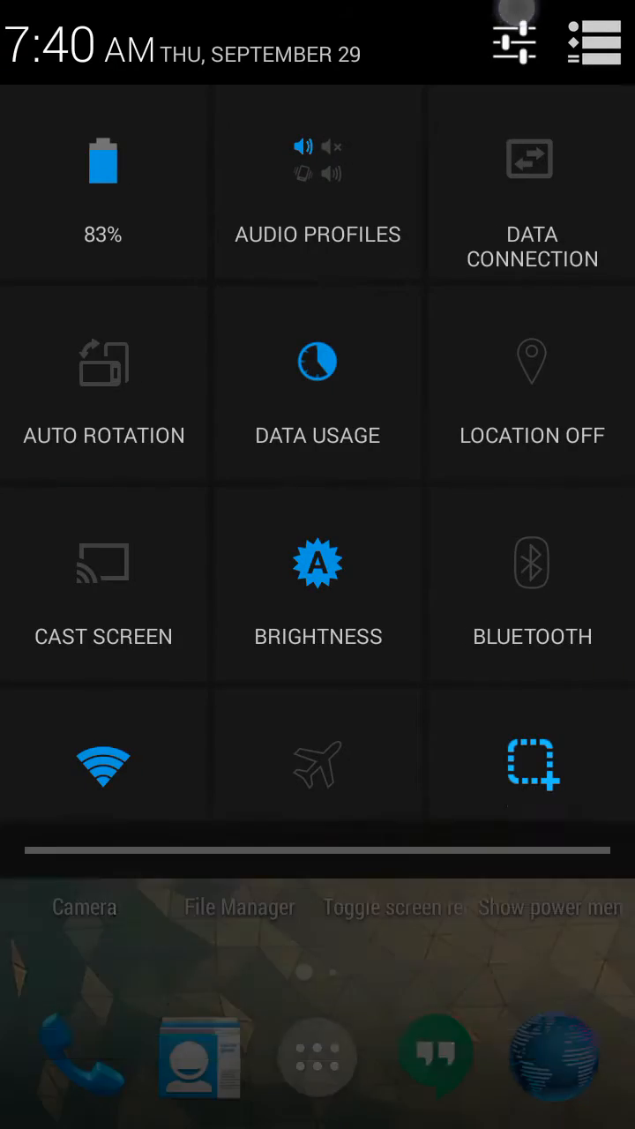
# Open Settings from quick settings, review the Device section, and return to the app drawer's second page.
pyautogui.click(514, 43)
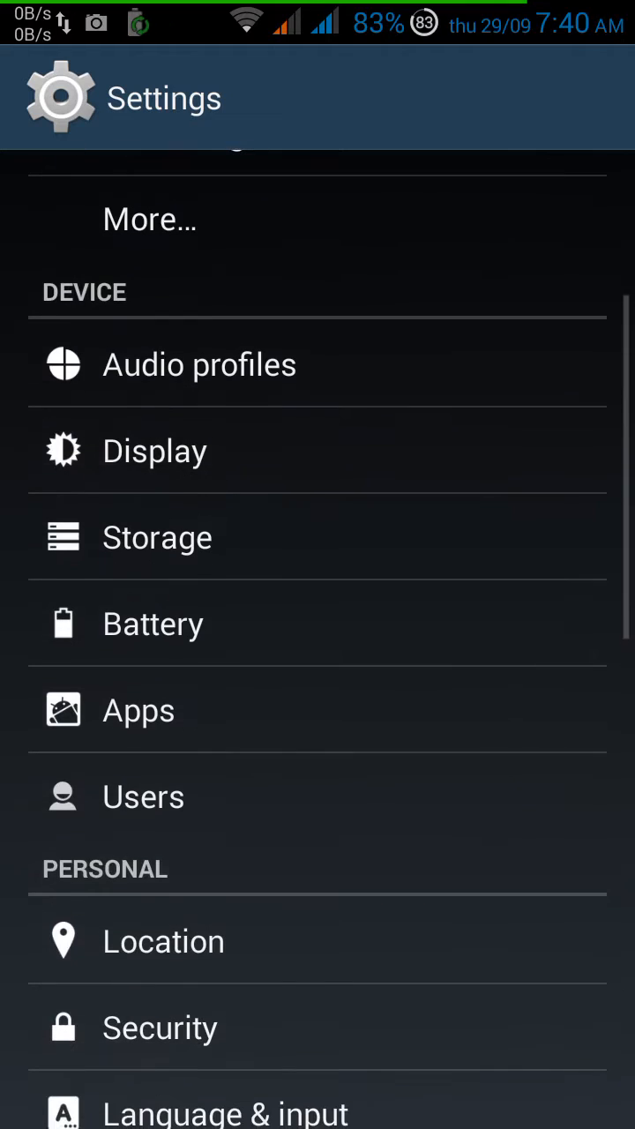
pyautogui.click(143, 797)
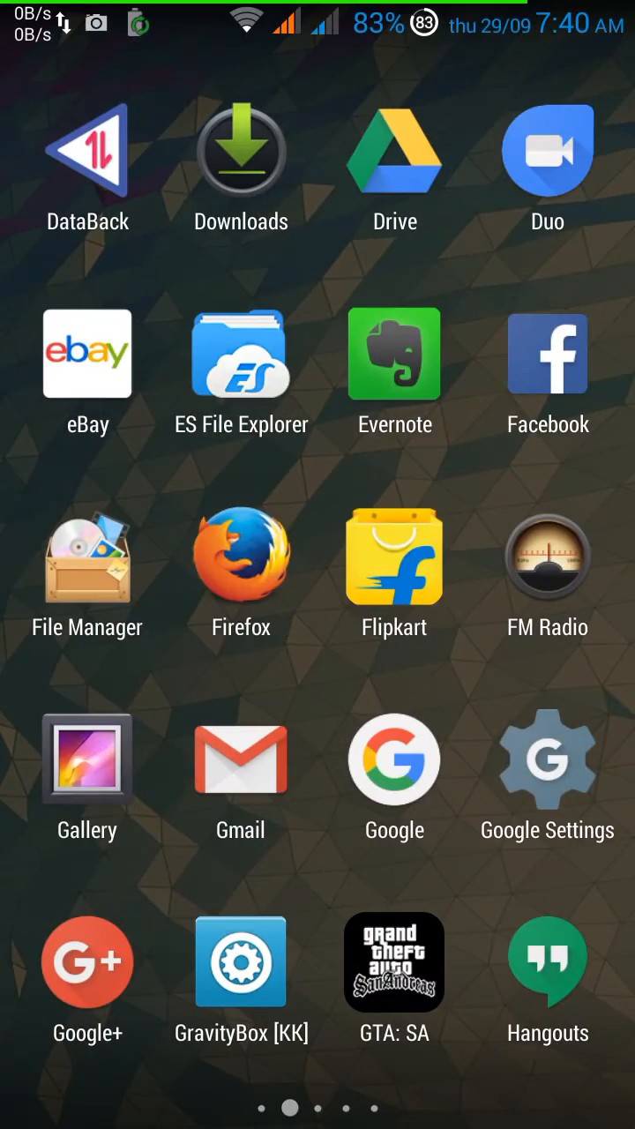
# Swipe through the app drawer pages and launch ES File Explorer.
pyautogui.hscroll(-3)
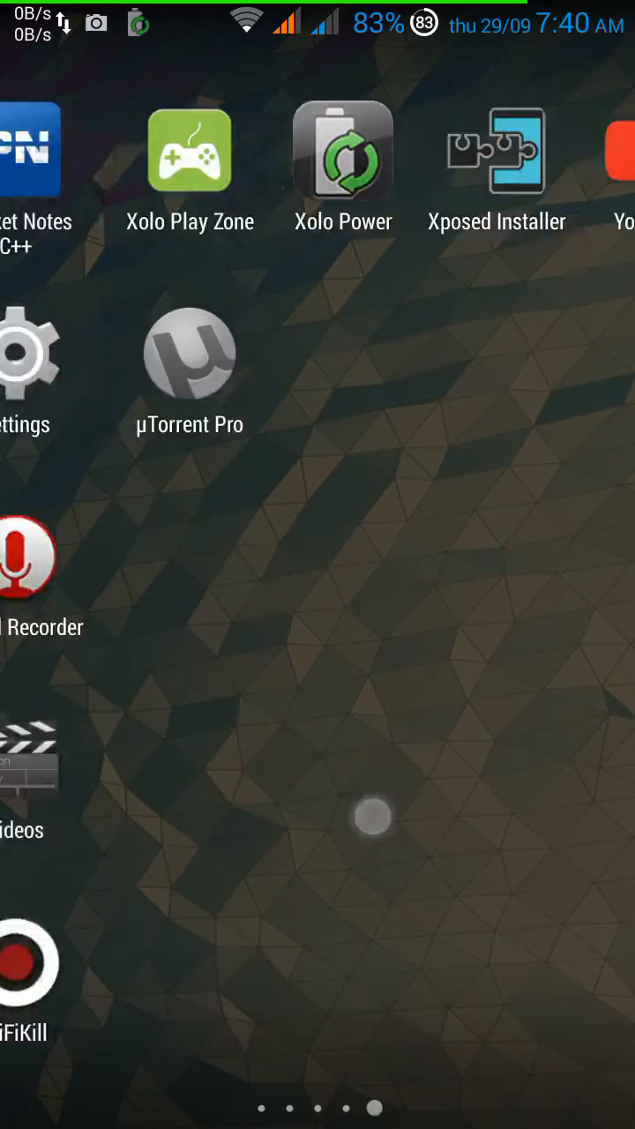
pyautogui.hscroll(-3)
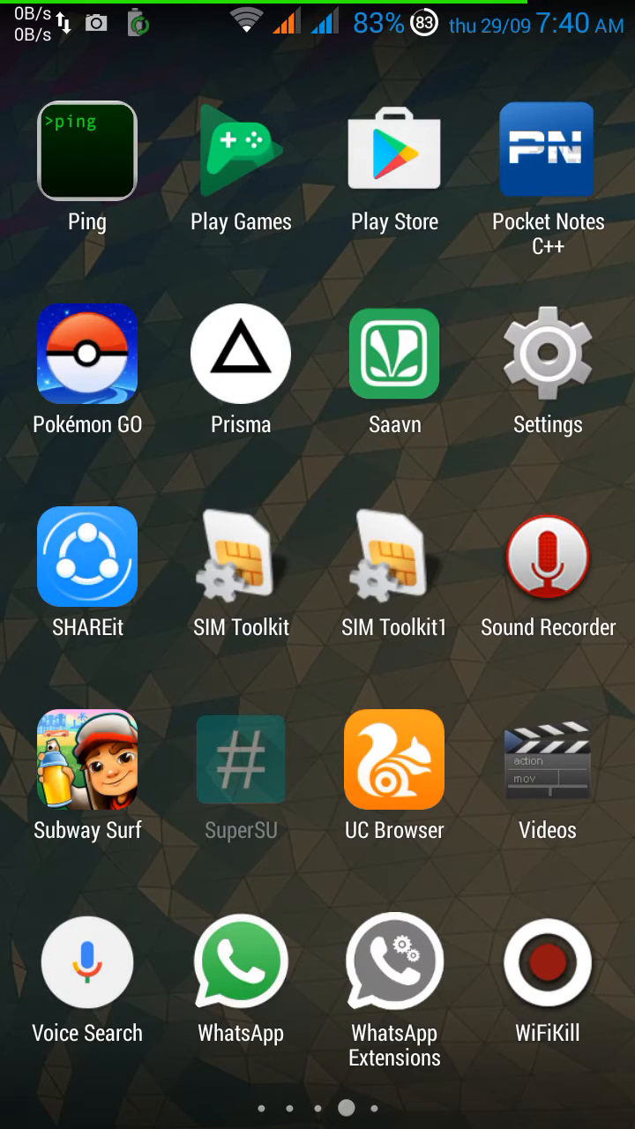
pyautogui.click(241, 776)
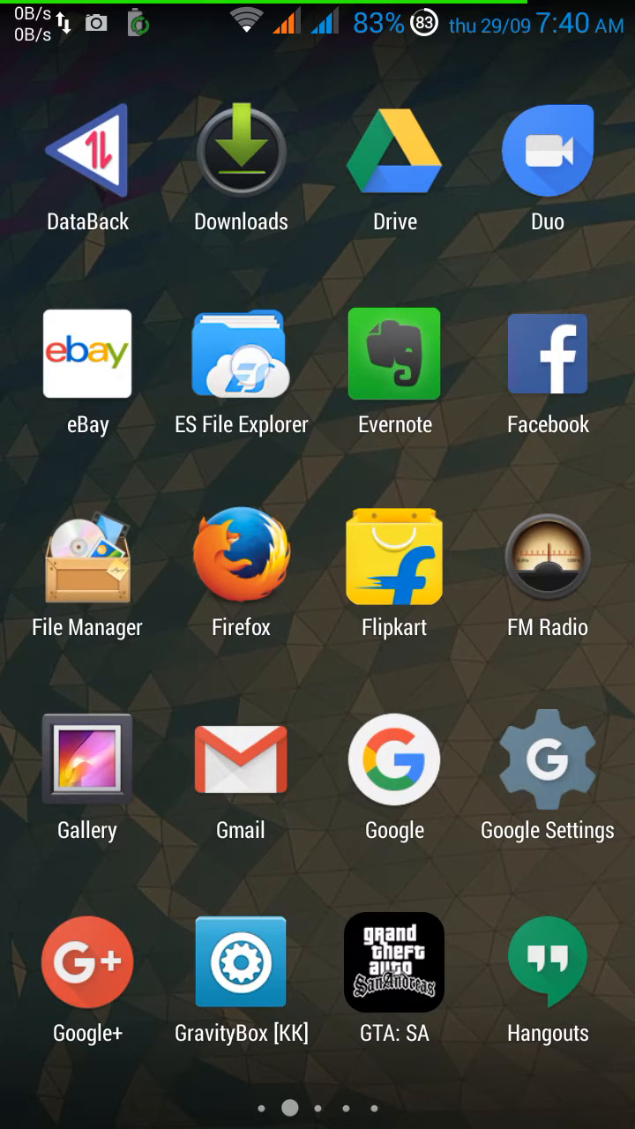
pyautogui.click(240, 353)
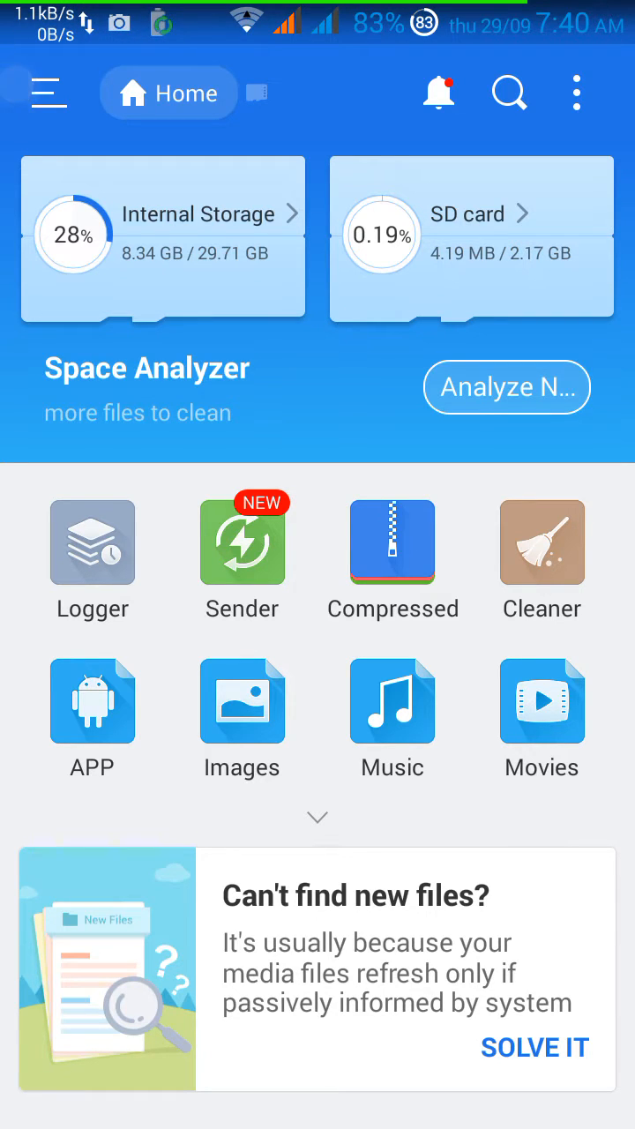
# With Root Explorer enabled in the side menu, browse Local to the / root folder.
pyautogui.click(49, 92)
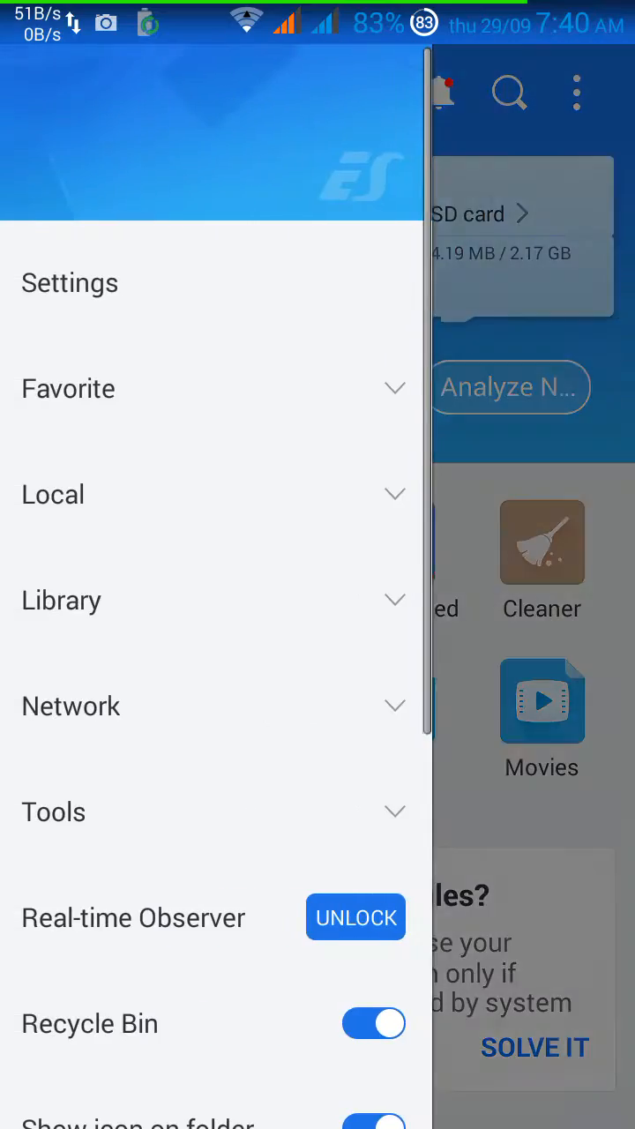
pyautogui.scroll(-3)
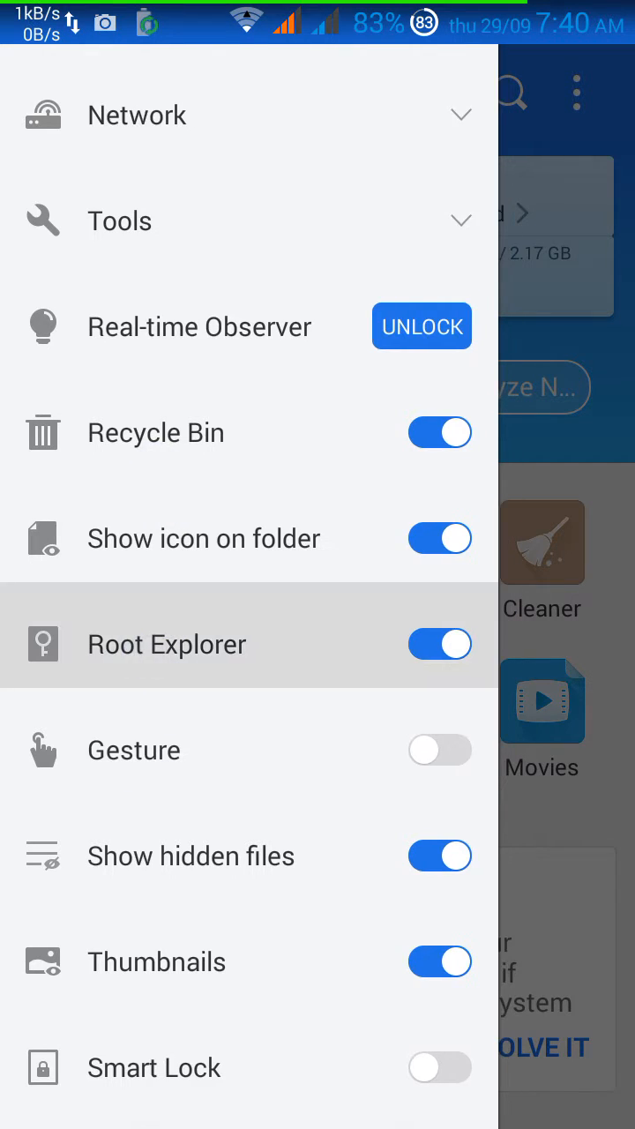
pyautogui.click(166, 644)
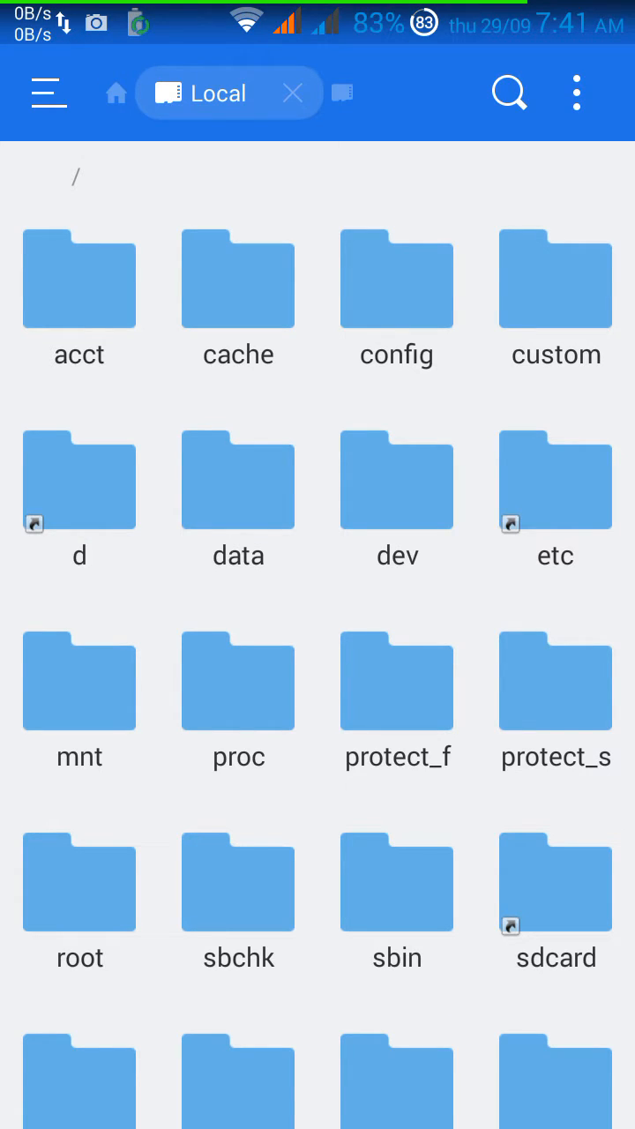
# Open build.prop from the system folder as text in ES Note Editor.
pyautogui.scroll(-3)
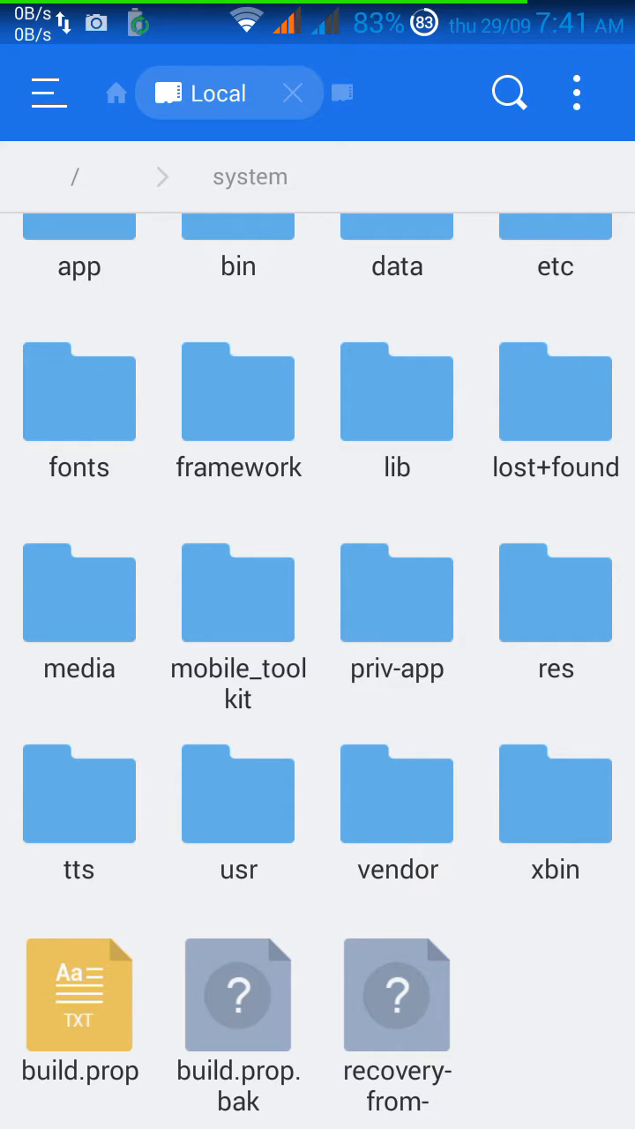
pyautogui.click(79, 994)
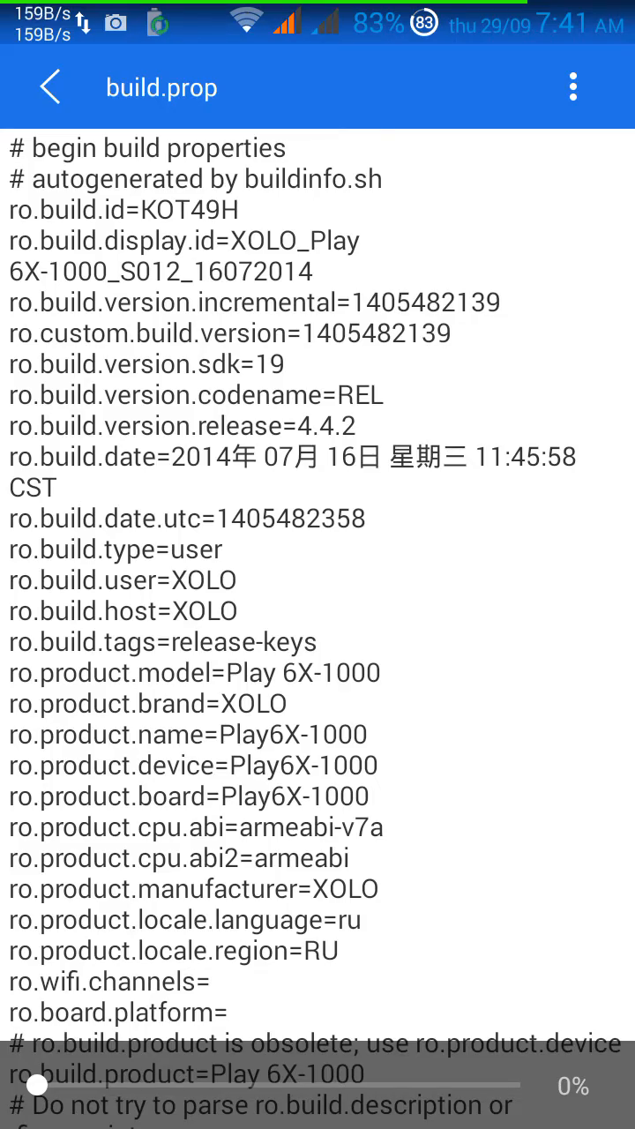
# Append fw.max_users=5, fw.showmultiuserui=1 and a lockscreen.rot_override line, then save and exit.
pyautogui.scroll(-3)
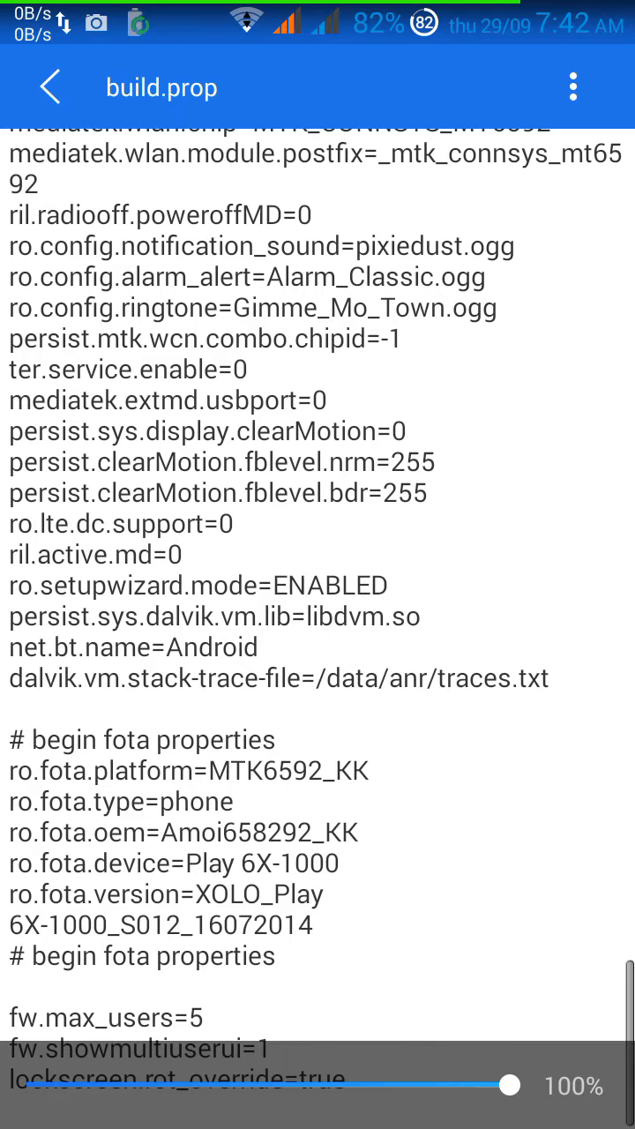
pyautogui.click(50, 87)
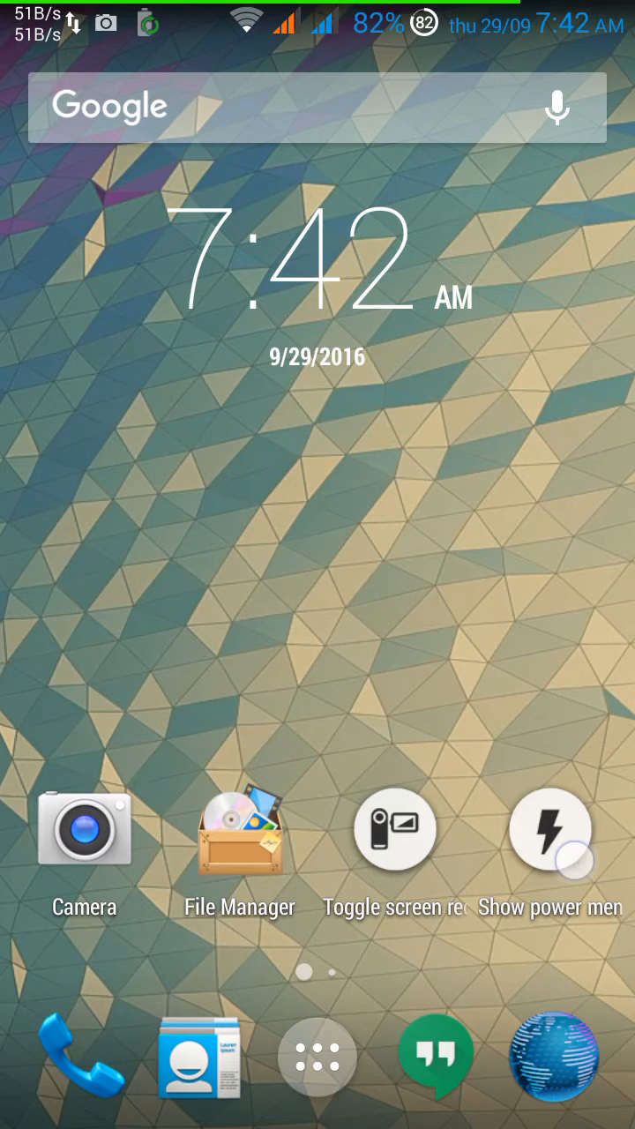
# Reboot the phone through the power menu's Reboot dialog.
pyautogui.click(550, 830)
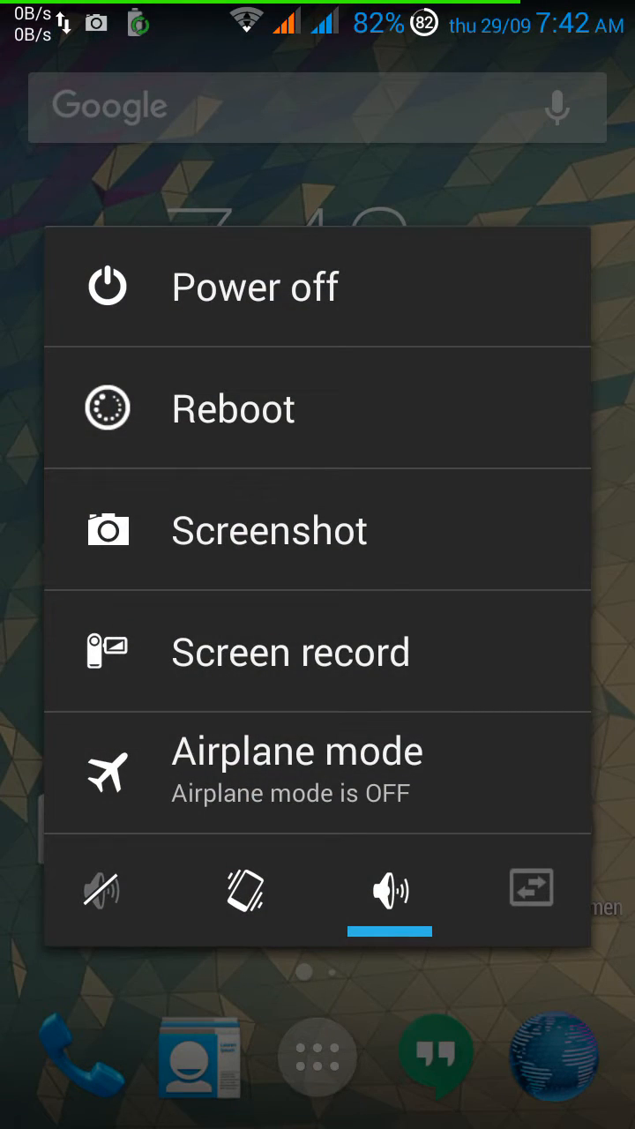
pyautogui.click(233, 407)
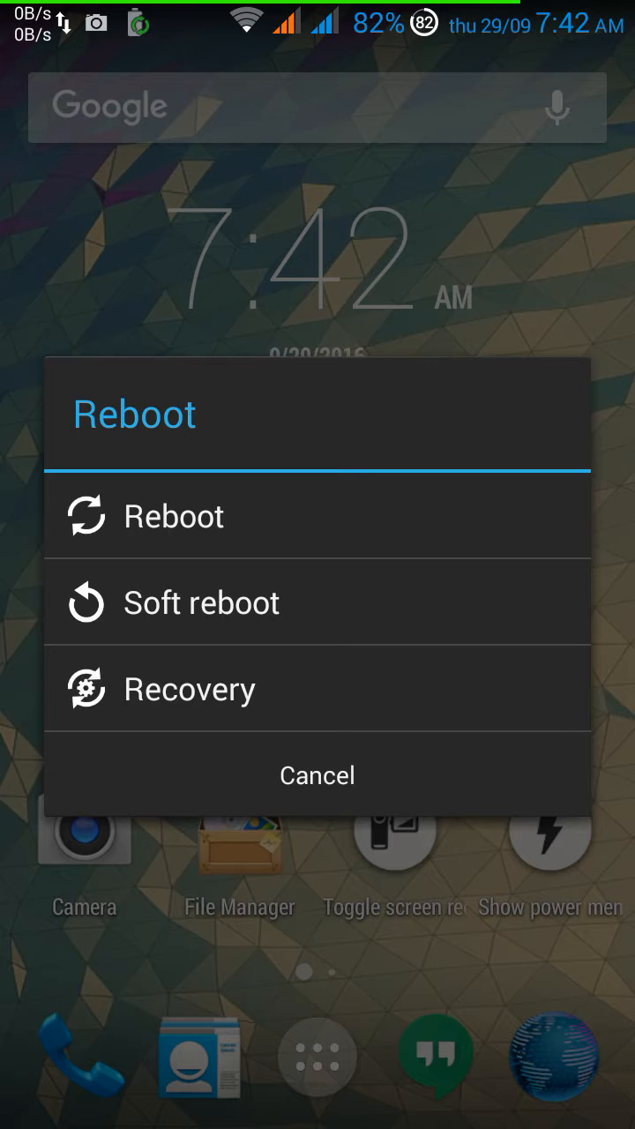
pyautogui.click(317, 775)
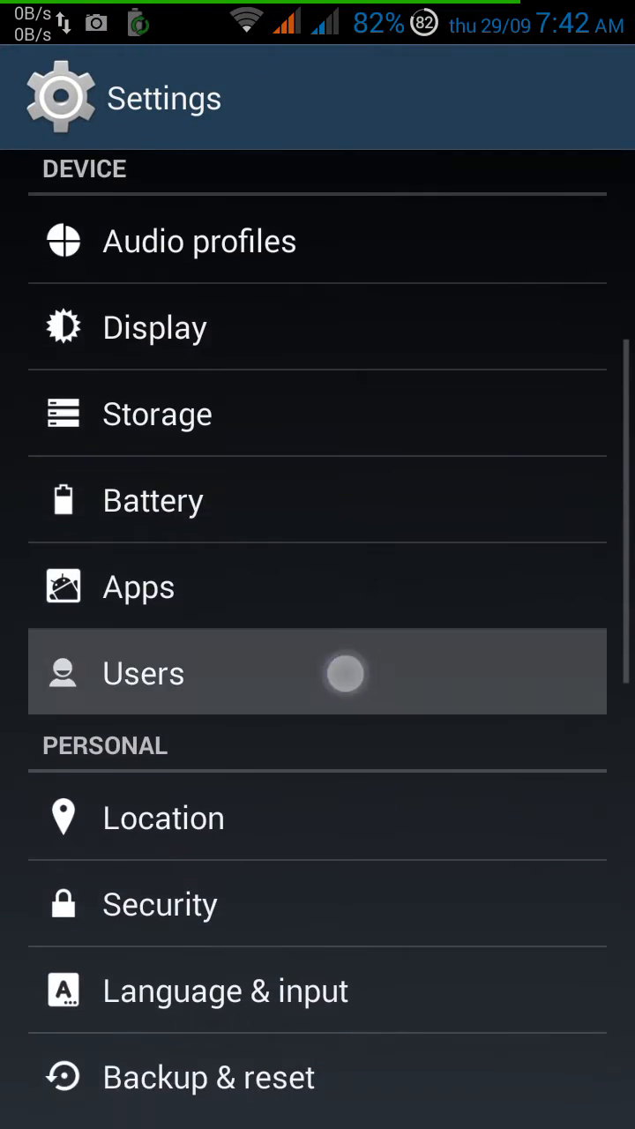
# Check Settings > Users offers User or Restricted profile, then pull down quick settings from home.
pyautogui.click(143, 673)
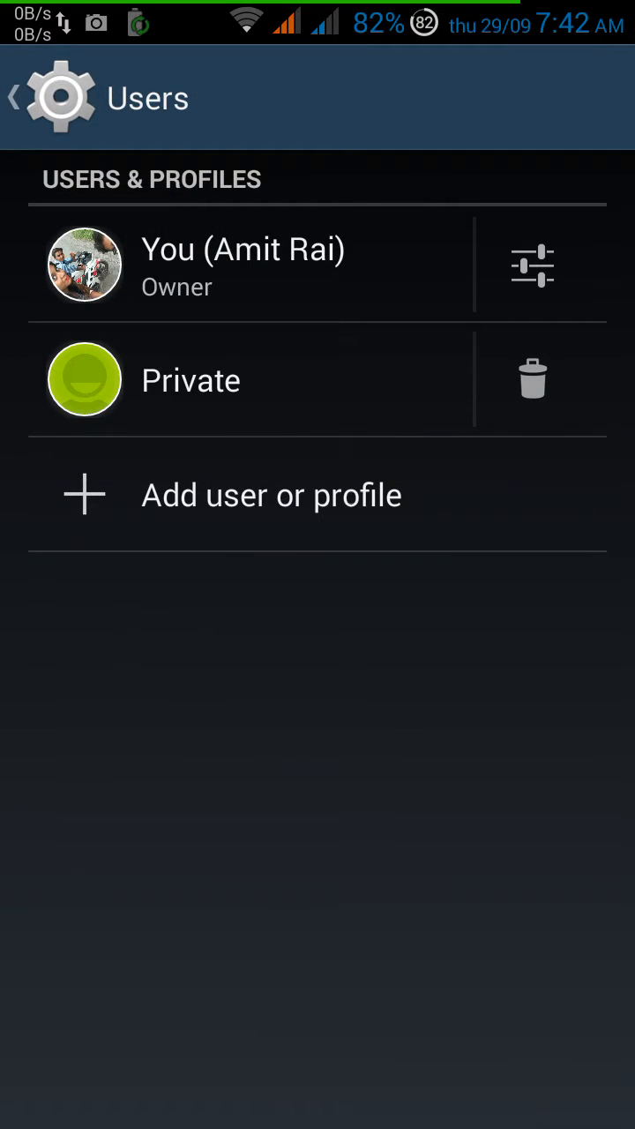
pyautogui.click(271, 495)
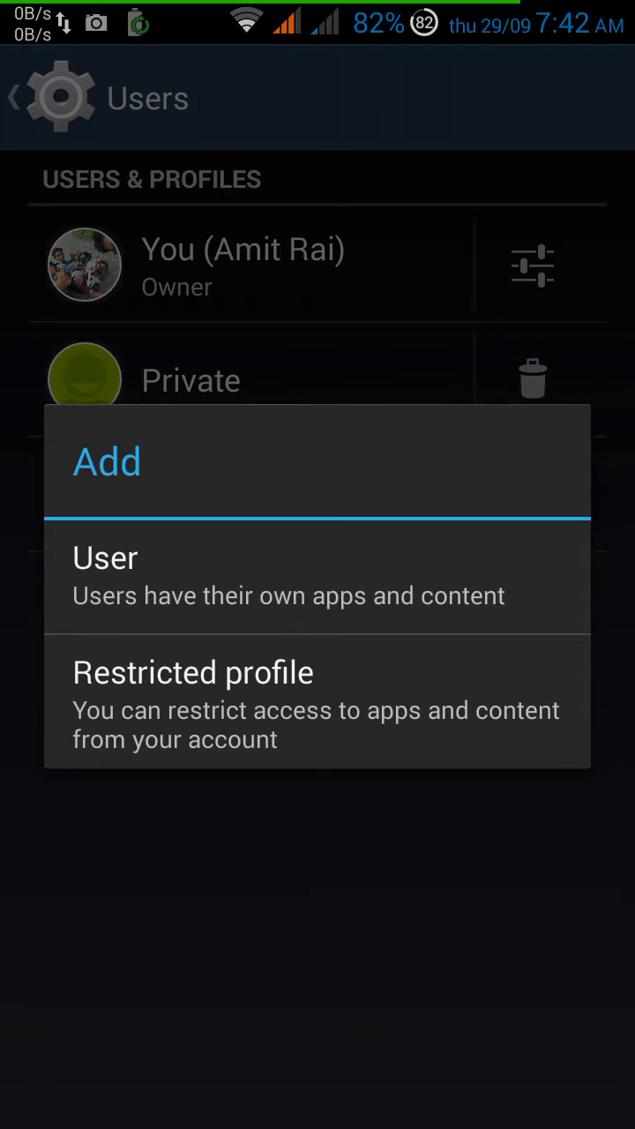
pyautogui.press('HOME')
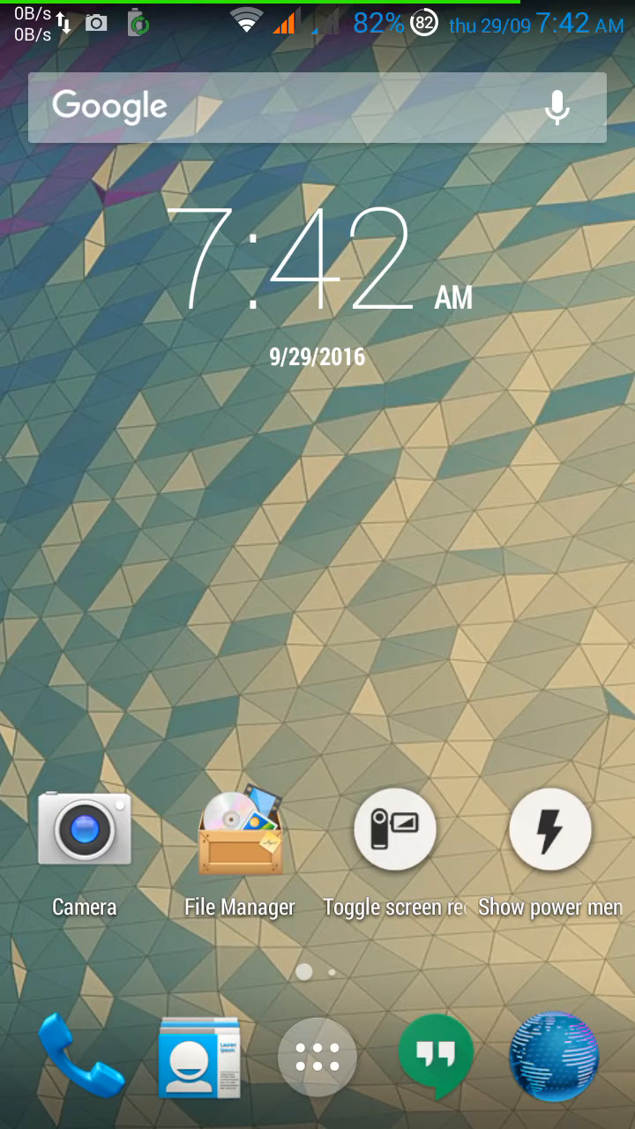
pyautogui.click(550, 829)
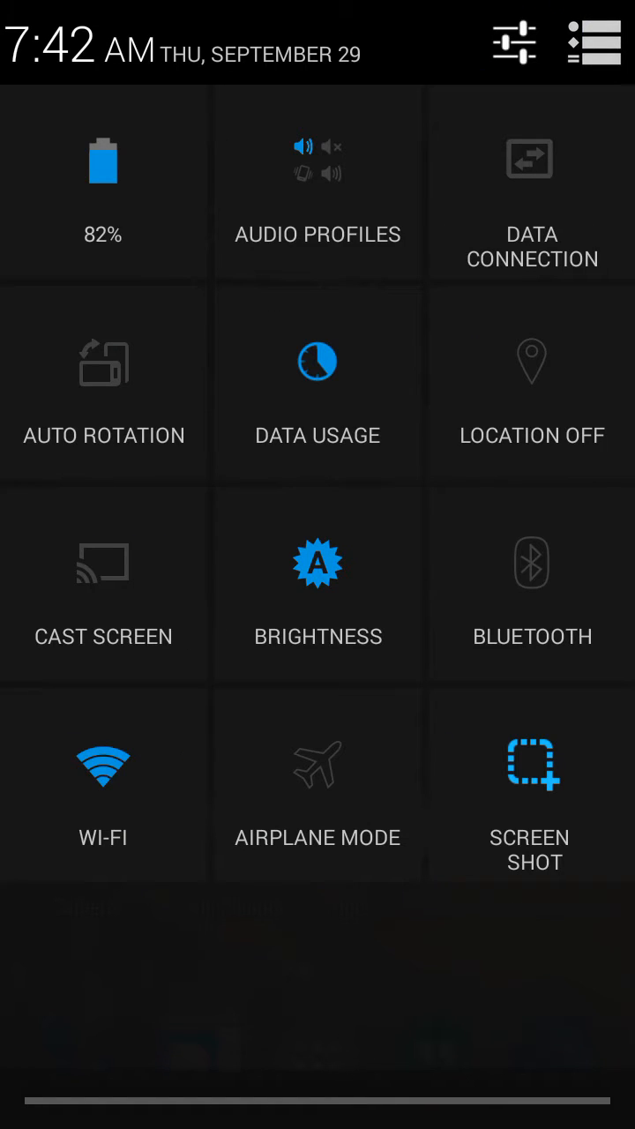
# Enable Auto Rotation, then reveal the owner and Private avatars on the landscape lock screen.
pyautogui.click(103, 386)
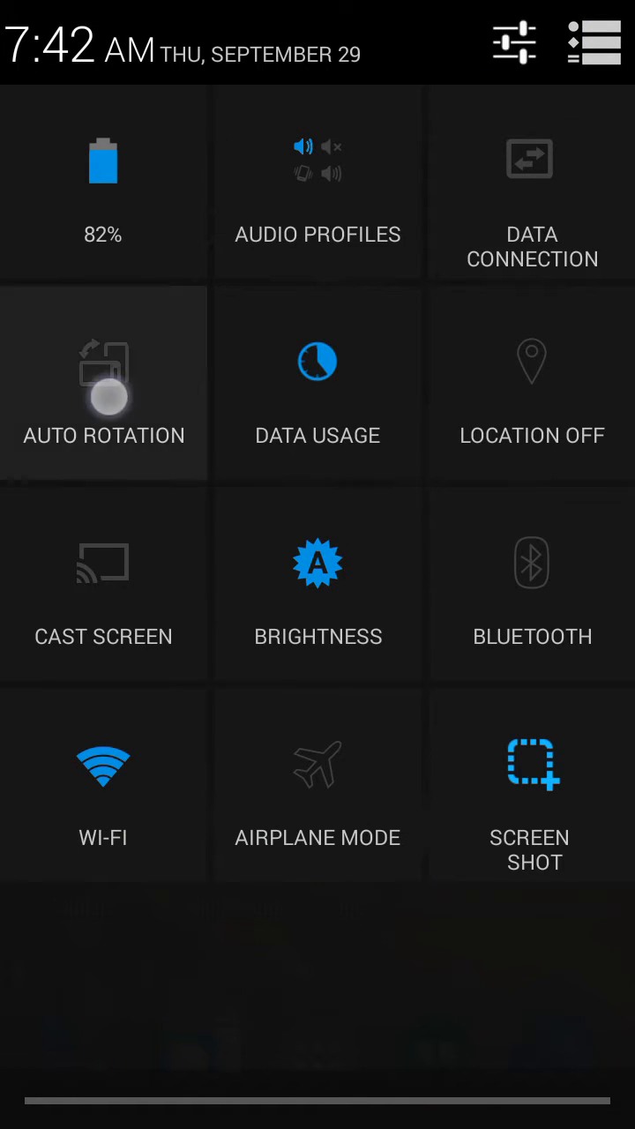
pyautogui.click(103, 384)
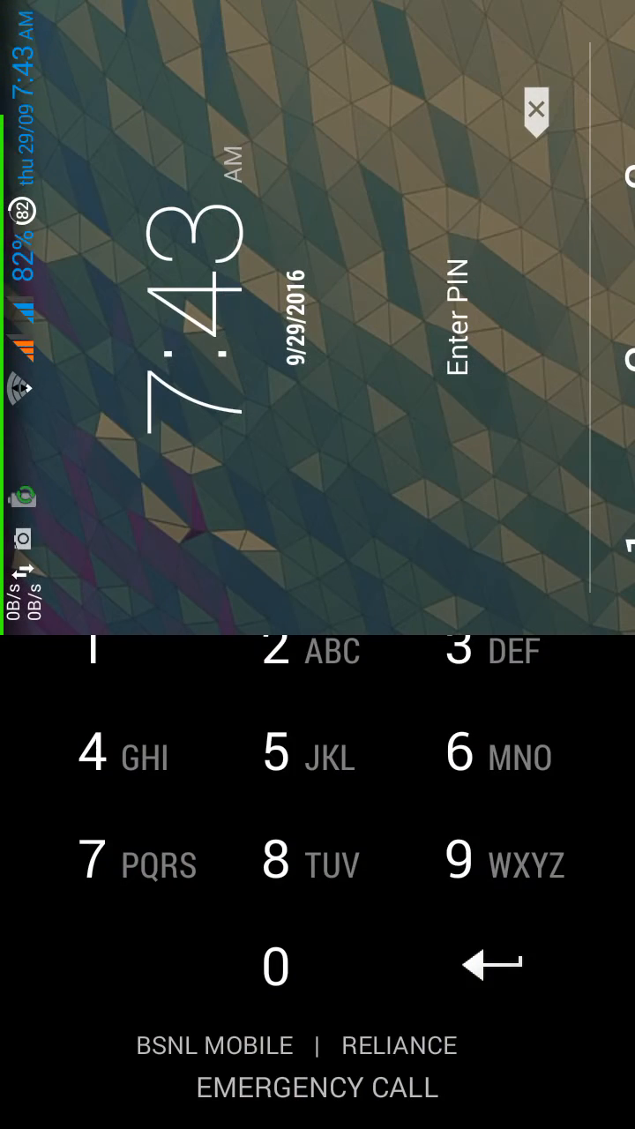
pyautogui.click(534, 108)
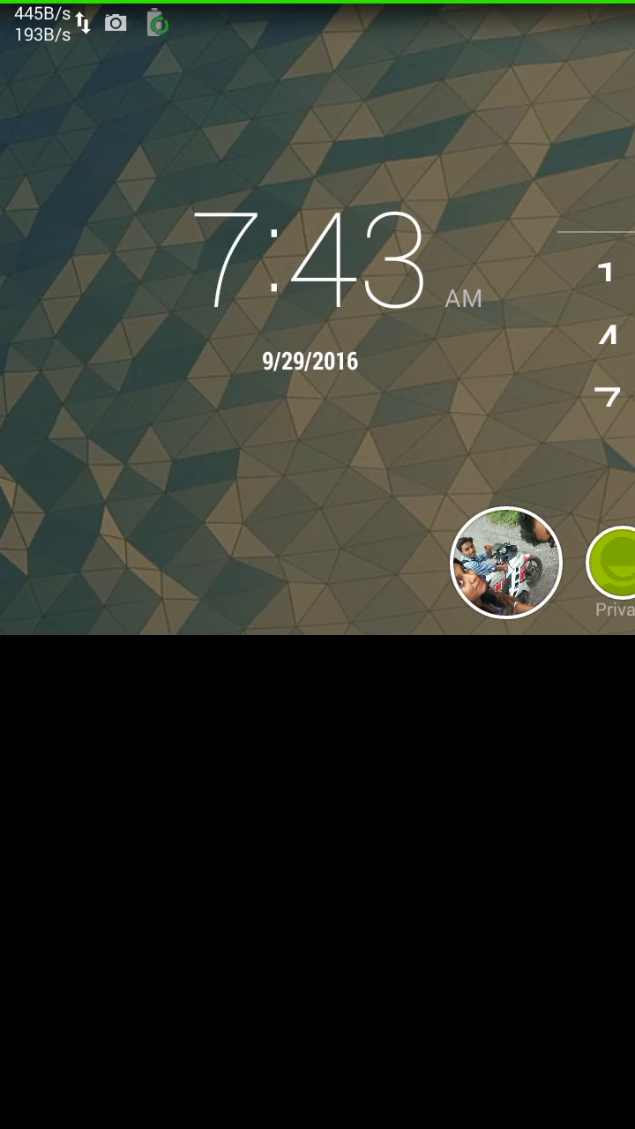